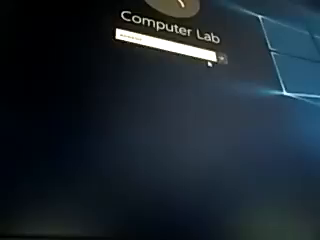
Submit the Computer Lab account password to sign in to Windows 10.
key(enter)
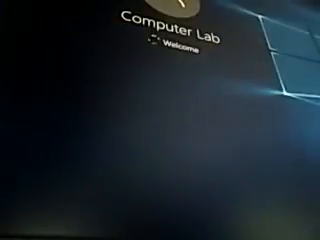